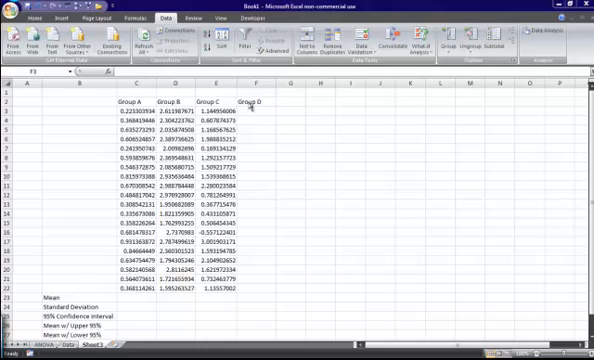
{"action": "mouse_move", "coordinate": [208, 276]}
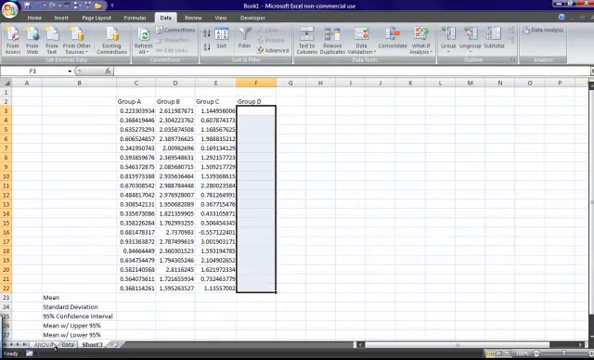
Switch to the sheet holding the ANOVA: Single Factor summary and ANOVA table
{"action": "left_click", "coordinate": [22, 344]}
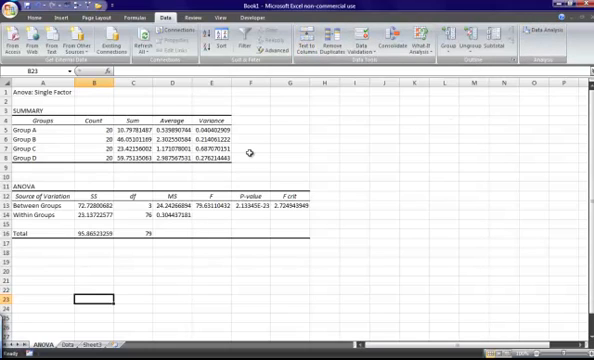
{"action": "mouse_move", "coordinate": [108, 204]}
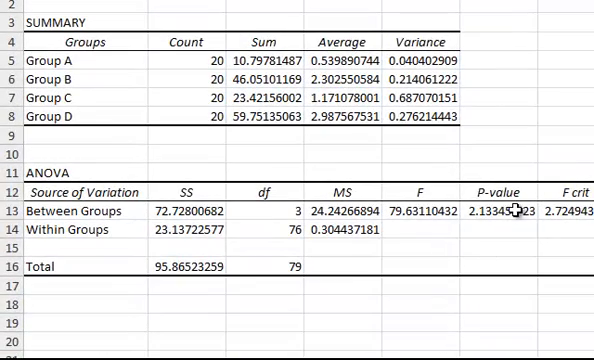
Examine the between-groups P-value (about 2.13E-23, F near 79.6) in the ANOVA table
{"action": "left_click", "coordinate": [508, 210]}
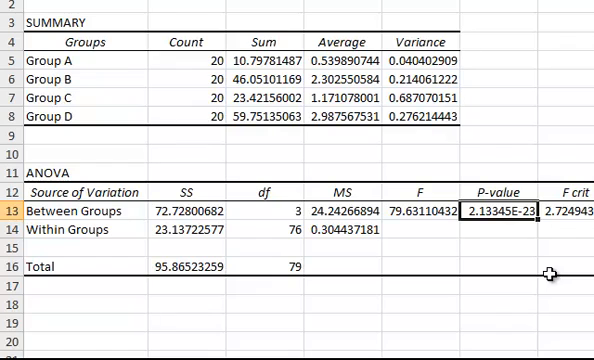
{"action": "mouse_move", "coordinate": [536, 284]}
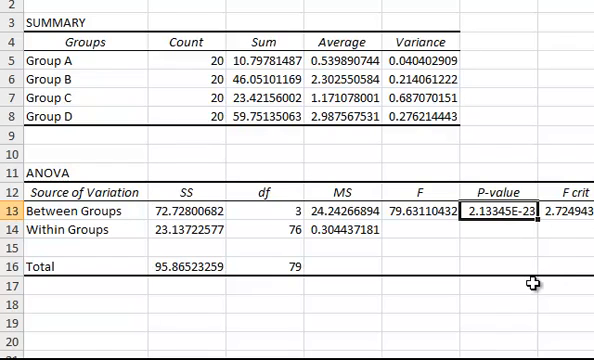
{"action": "mouse_move", "coordinate": [136, 136]}
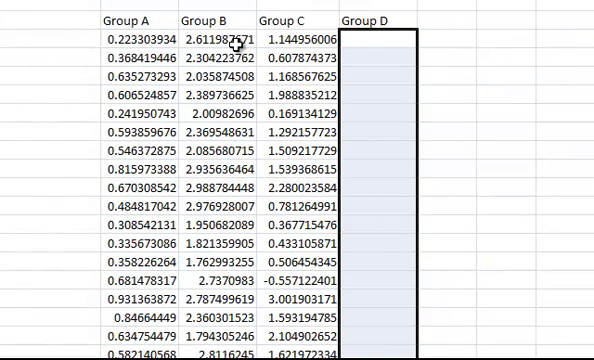
{"action": "mouse_move", "coordinate": [320, 252]}
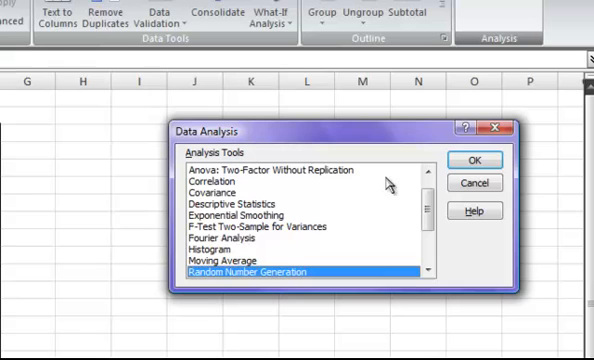
{"action": "mouse_move", "coordinate": [388, 222]}
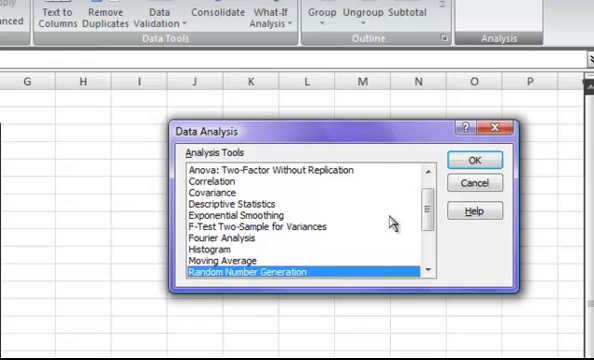
Generate 1 variable of 20 uniform random numbers between 2.5 and 3.5 on a new worksheet
{"action": "left_click", "coordinate": [474, 160]}
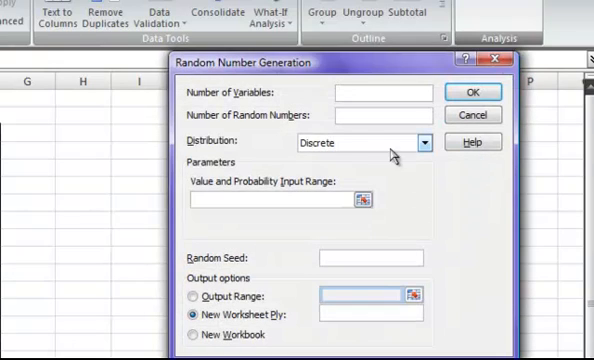
{"action": "type", "text": "1"}
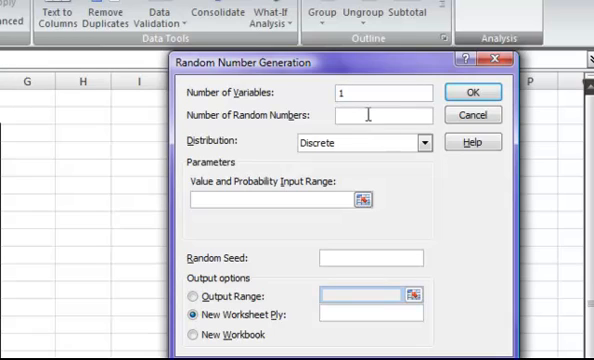
{"action": "type", "text": "20"}
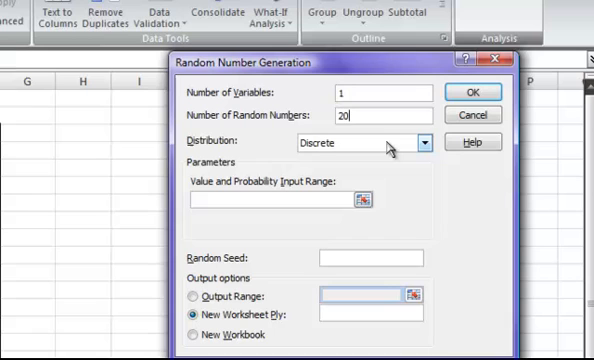
{"action": "left_click", "coordinate": [420, 142]}
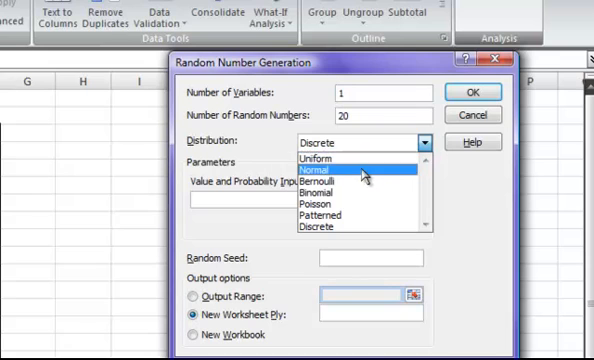
{"action": "left_click", "coordinate": [316, 156]}
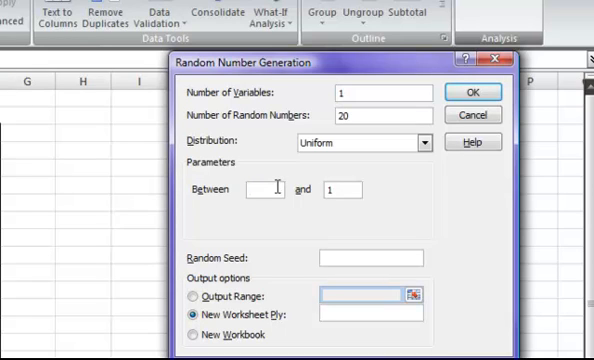
{"action": "type", "text": "2.5"}
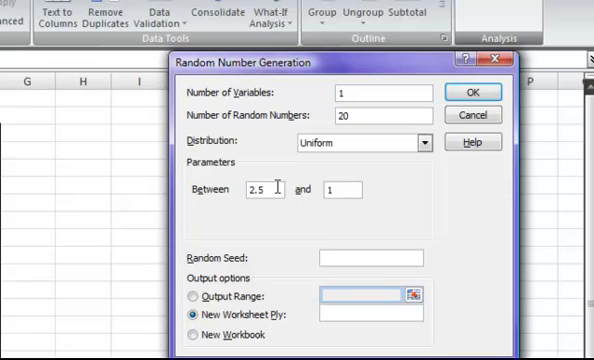
{"action": "left_click", "coordinate": [340, 190]}
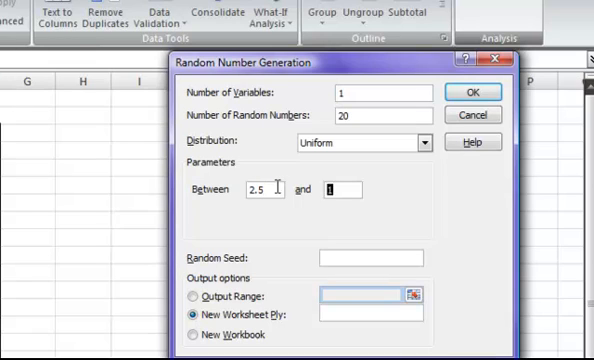
{"action": "type", "text": "3.5"}
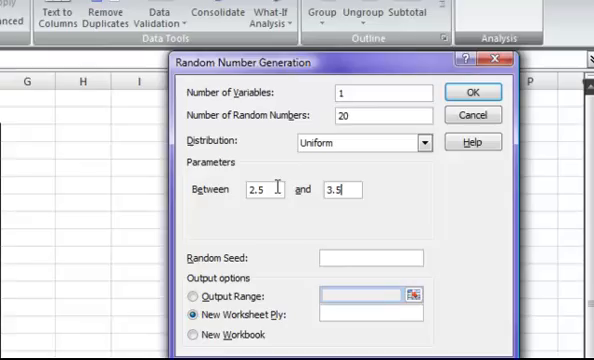
{"action": "left_click", "coordinate": [484, 92]}
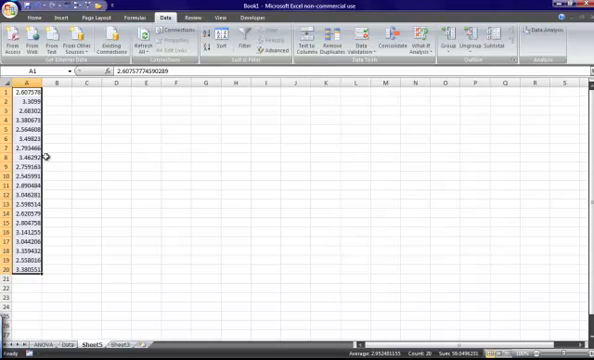
{"action": "mouse_move", "coordinate": [58, 160]}
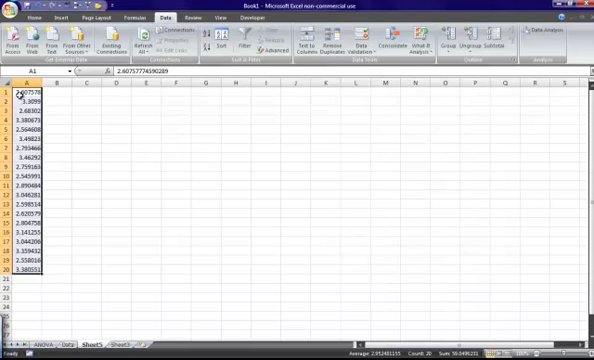
{"action": "key", "text": "ctrl+c"}
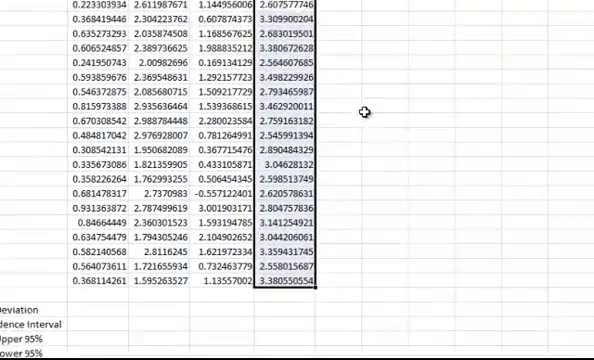
{"action": "scroll", "scroll_direction": "down", "scroll_amount": 3}
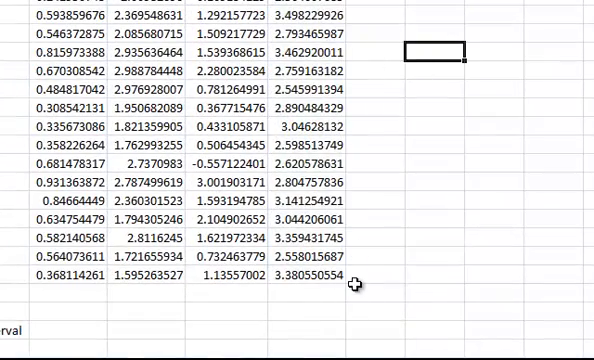
Enter an =AVERAGE formula over the Group A column in its Mean cell
{"action": "left_click", "coordinate": [50, 296]}
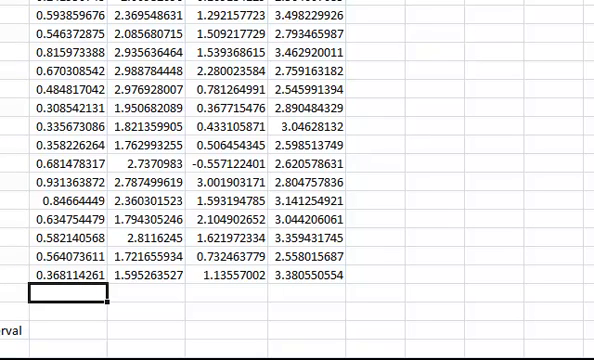
{"action": "type", "text": "="}
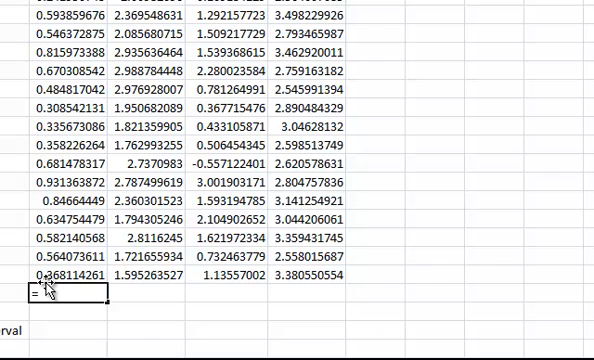
{"action": "type", "text": "=averag"}
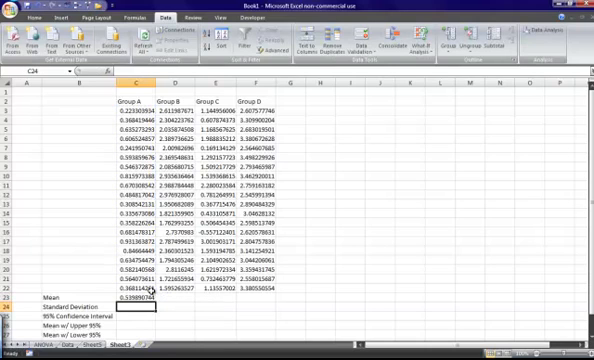
{"action": "left_click", "coordinate": [130, 288]}
{"action": "type", "text": "="}
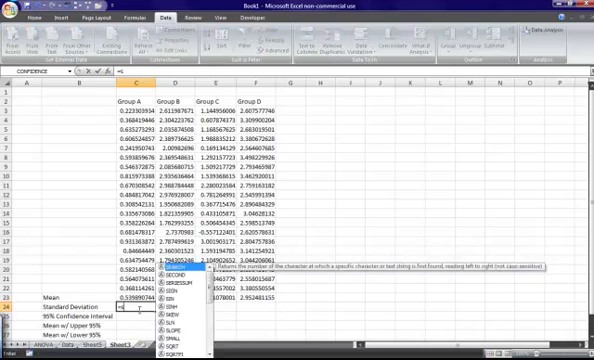
Enter an =STDEV formula over the Group A values in its Standard Deviation cell
{"action": "type", "text": "stdev"}
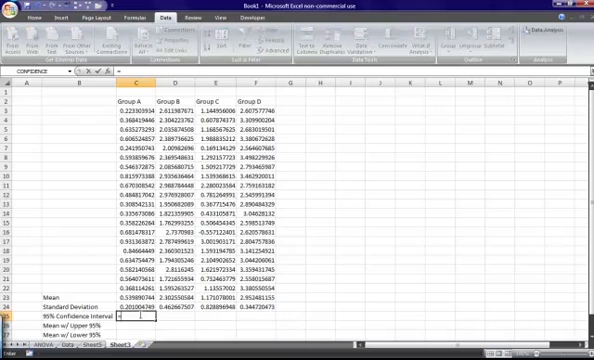
Compute Group A's =CONFIDENCE(0.05, SD, 20) interval and its mean plus/minus that interval as upper and lower bounds
{"action": "type", "text": "=confidence("}
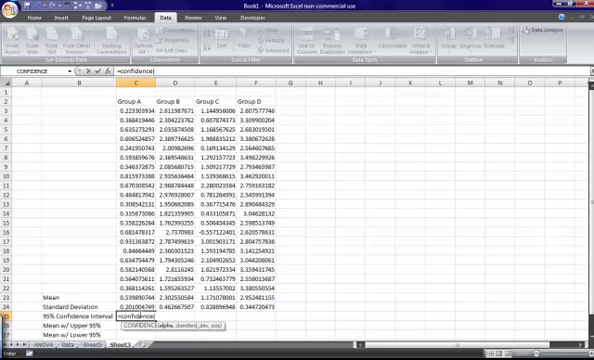
{"action": "type", "text": "0.05,C24,"}
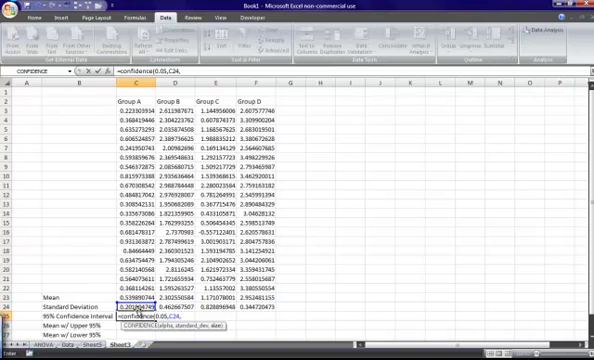
{"action": "type", "text": "2"}
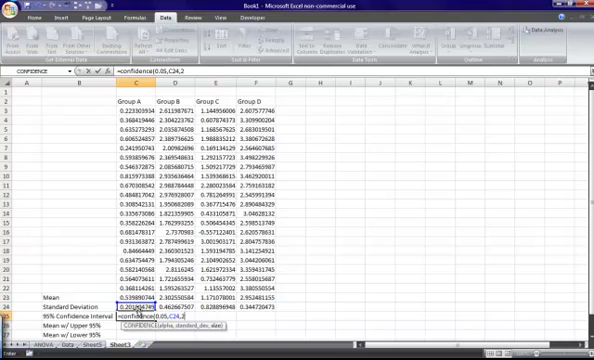
{"action": "type", "text": "0.088092597"}
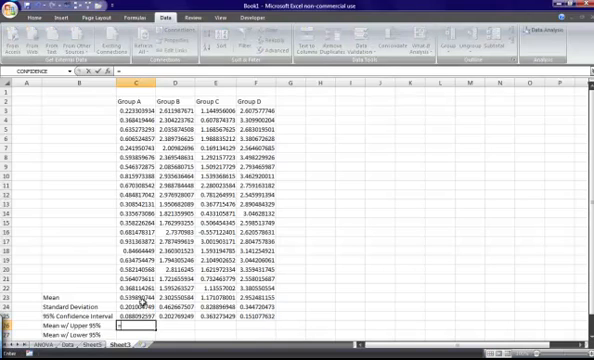
{"action": "type", "text": "=C23"}
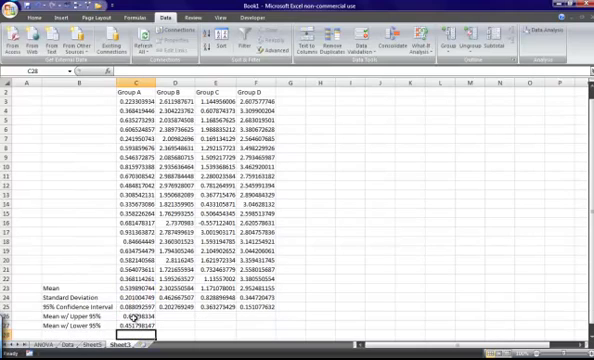
{"action": "left_click", "coordinate": [130, 316]}
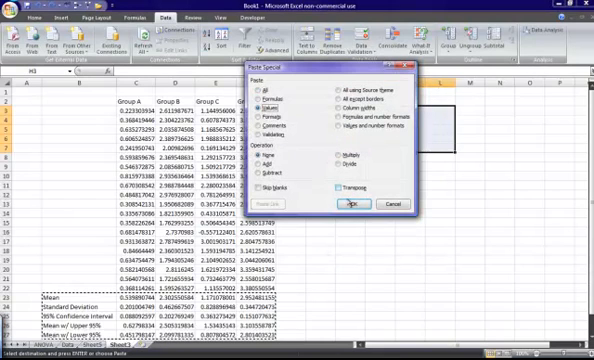
Paste the copied group statistics as a separate table to the right via Paste Special
{"action": "left_click", "coordinate": [380, 204]}
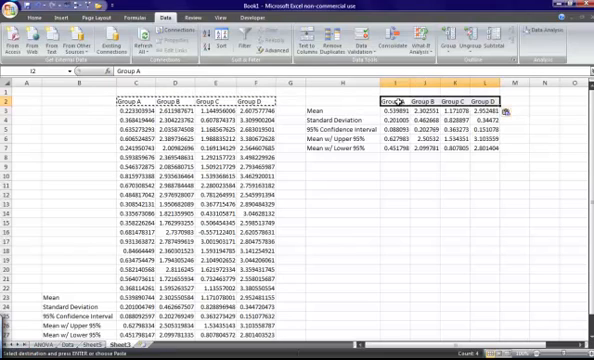
{"action": "left_click", "coordinate": [416, 184]}
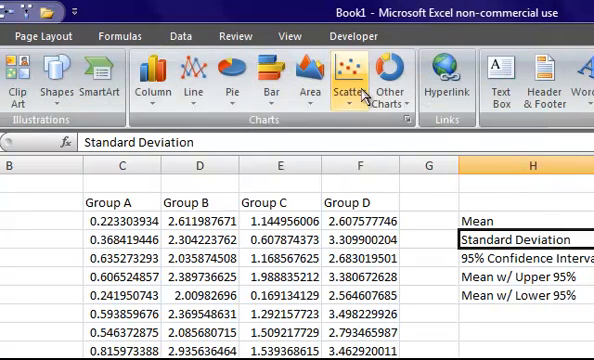
Show the additional chart types (stock, surface, doughnut, bubble) for charting the summary table
{"action": "left_click", "coordinate": [384, 80]}
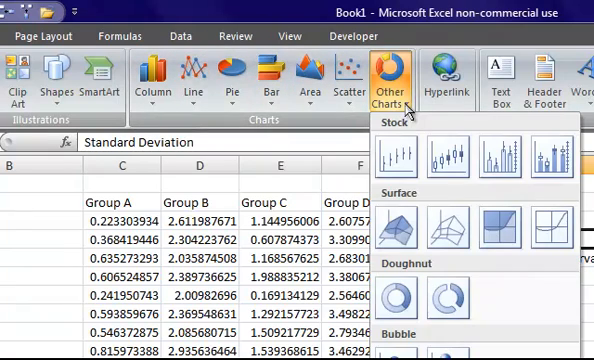
{"action": "mouse_move", "coordinate": [400, 156]}
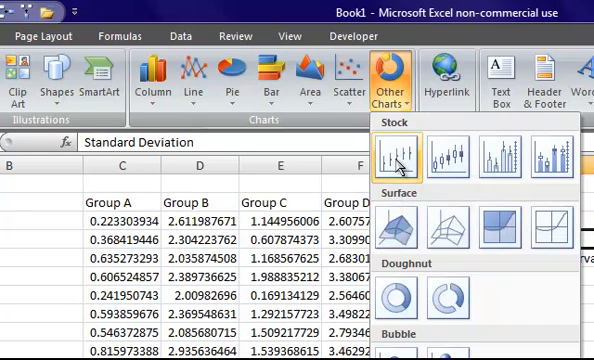
{"action": "mouse_move", "coordinate": [400, 158]}
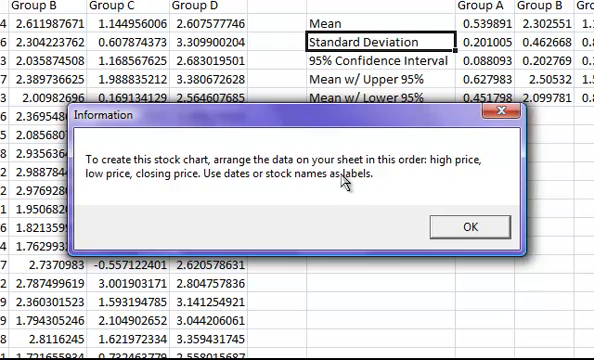
{"action": "mouse_move", "coordinate": [344, 180]}
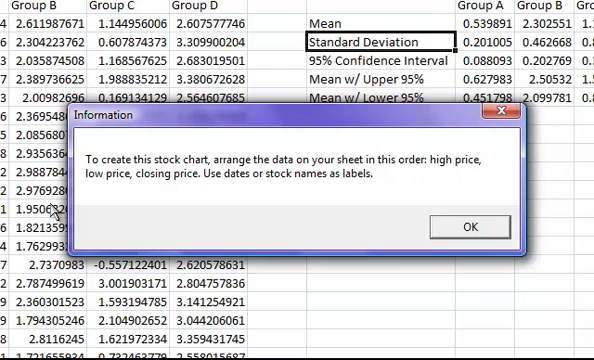
{"action": "mouse_move", "coordinate": [270, 188]}
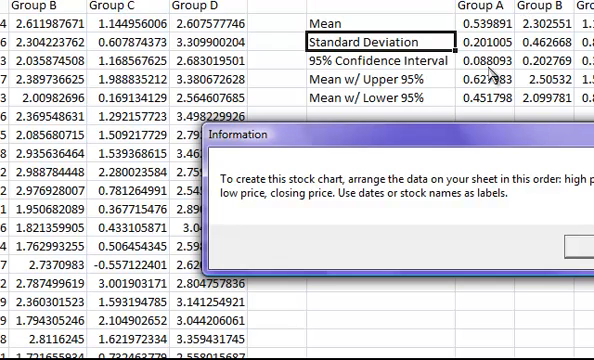
{"action": "mouse_move", "coordinate": [490, 82]}
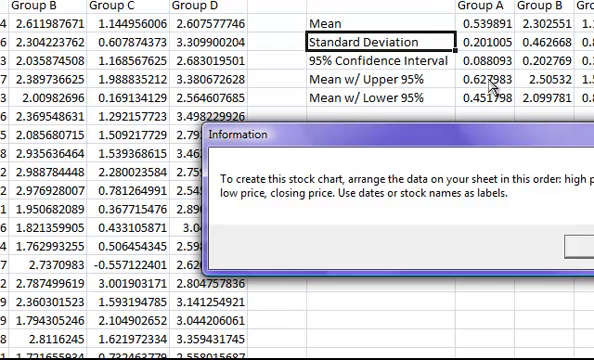
{"action": "mouse_move", "coordinate": [488, 98]}
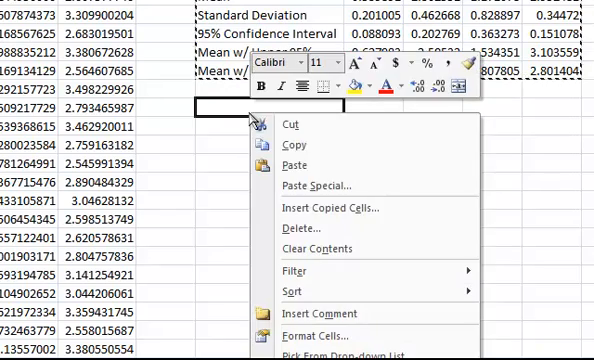
Paste the statistics block transposed so Groups A–D become rows and statistics become columns
{"action": "left_click", "coordinate": [300, 184]}
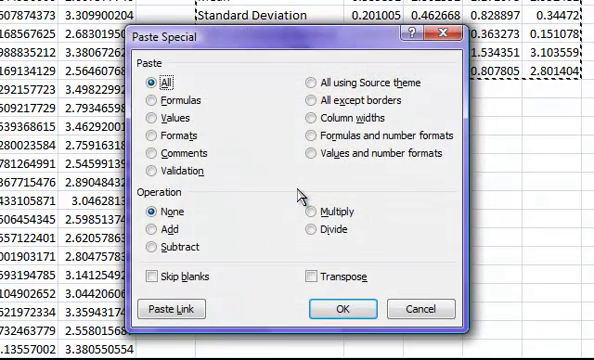
{"action": "mouse_move", "coordinate": [306, 256]}
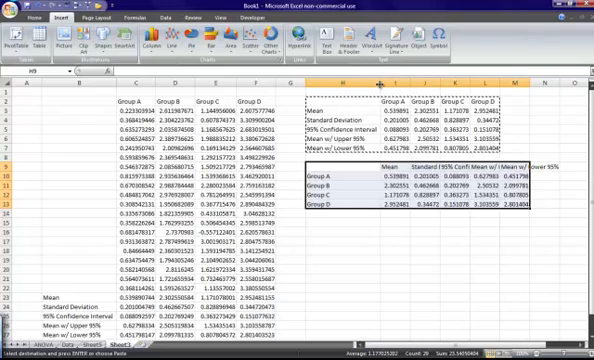
{"action": "left_click", "coordinate": [360, 180]}
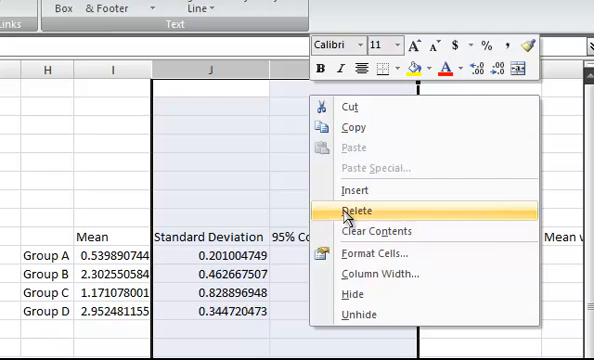
Delete the Standard Deviation column from the transposed table
{"action": "left_click", "coordinate": [360, 210]}
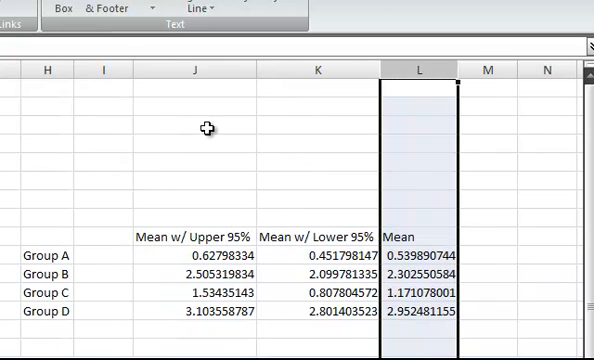
{"action": "mouse_move", "coordinate": [102, 80]}
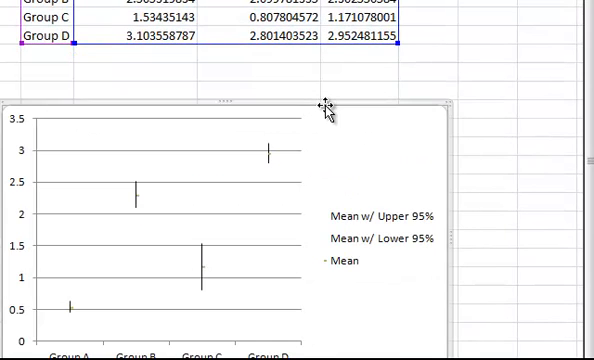
{"action": "mouse_move", "coordinate": [400, 224]}
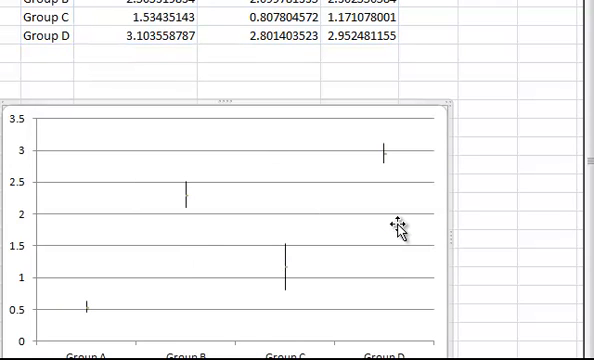
{"action": "mouse_move", "coordinate": [222, 210]}
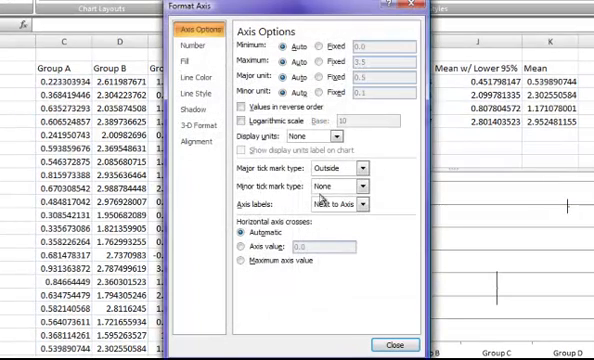
Switch the vertical axis Minimum and Maximum bounds from Auto to Fixed
{"action": "left_click", "coordinate": [318, 48]}
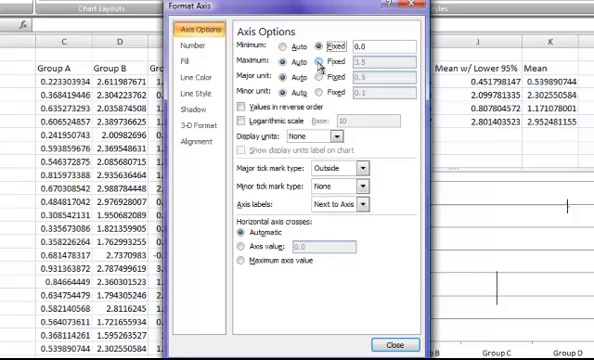
{"action": "left_click", "coordinate": [328, 76]}
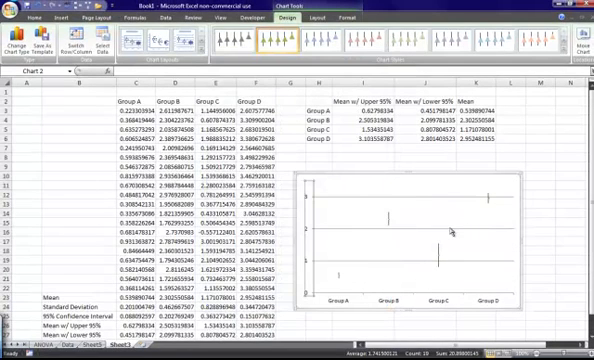
{"action": "mouse_move", "coordinate": [452, 228]}
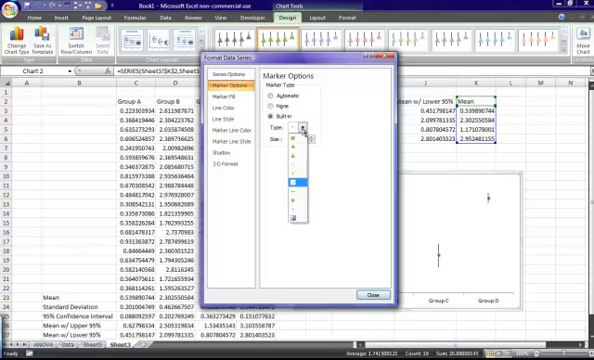
Give the Mean series a built-in marker and cap both ends of the high-low lines
{"action": "left_click", "coordinate": [296, 130]}
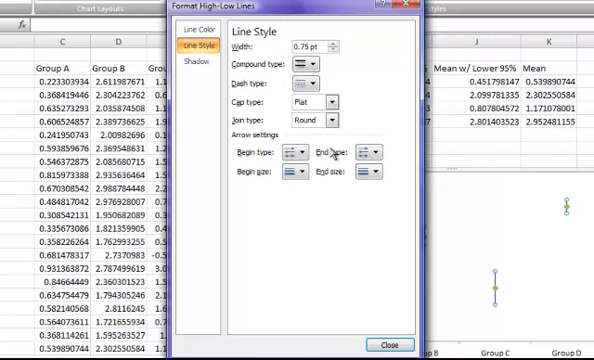
{"action": "left_click", "coordinate": [378, 156]}
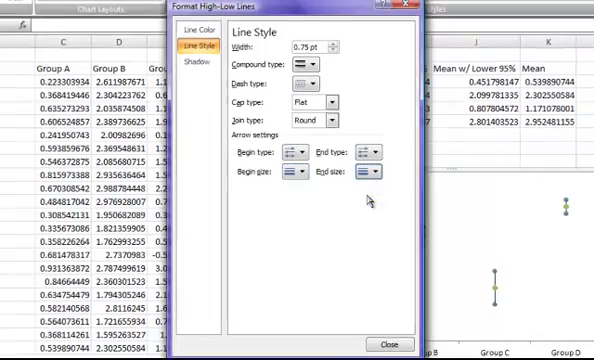
{"action": "left_click", "coordinate": [388, 344]}
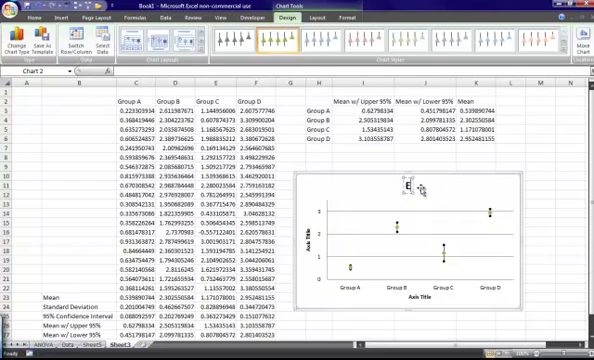
Enter 'Effects of Treatments' as the chart title text
{"action": "type", "text": "Effects of Treatments"}
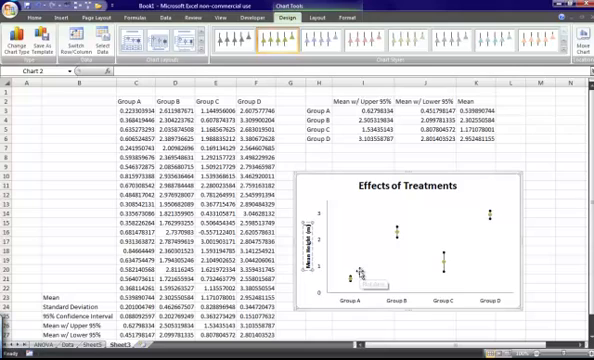
{"action": "mouse_move", "coordinate": [362, 296]}
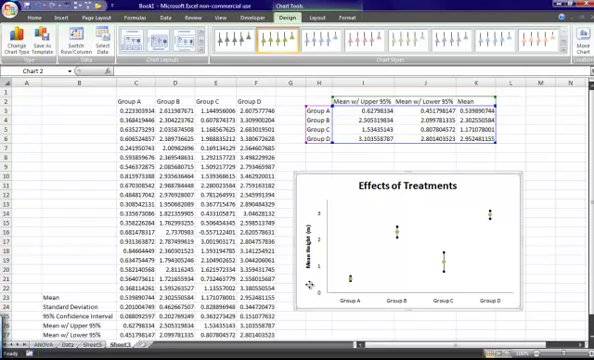
{"action": "mouse_move", "coordinate": [384, 276]}
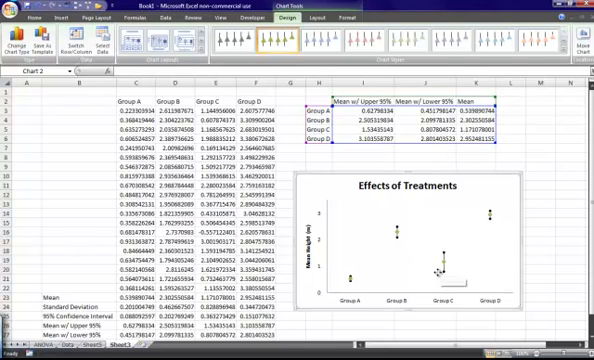
{"action": "mouse_move", "coordinate": [440, 280]}
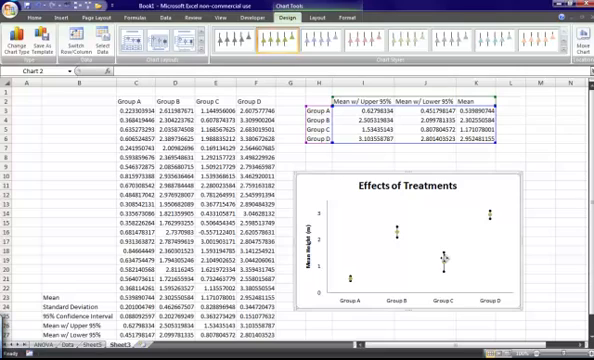
{"action": "mouse_move", "coordinate": [428, 250]}
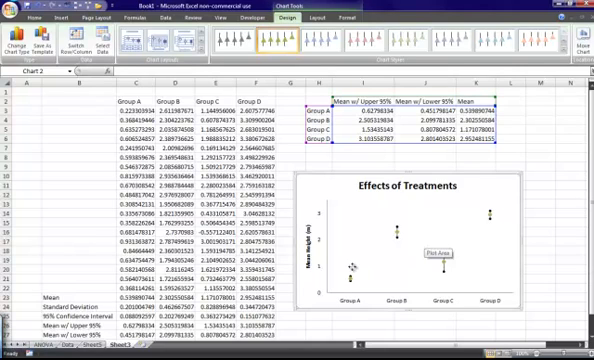
{"action": "mouse_move", "coordinate": [356, 262]}
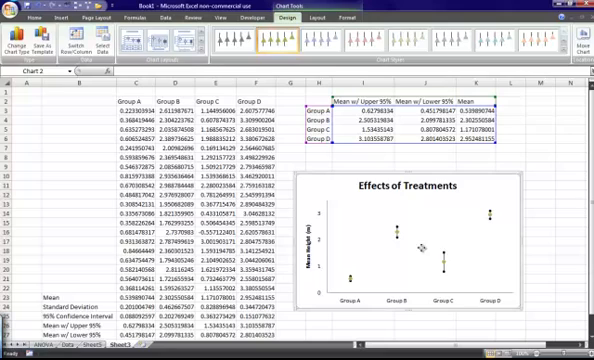